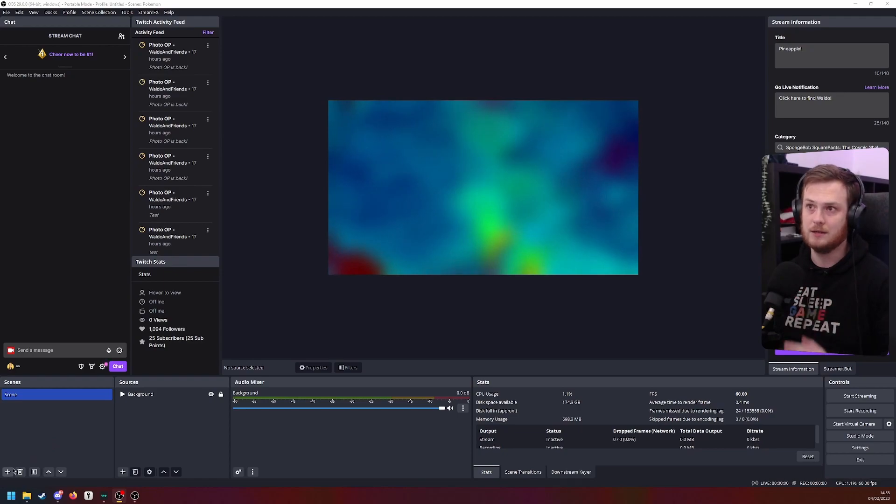
Create a new empty scene named 'Text Scene'
left_click(8, 471)
type("Test Scene")
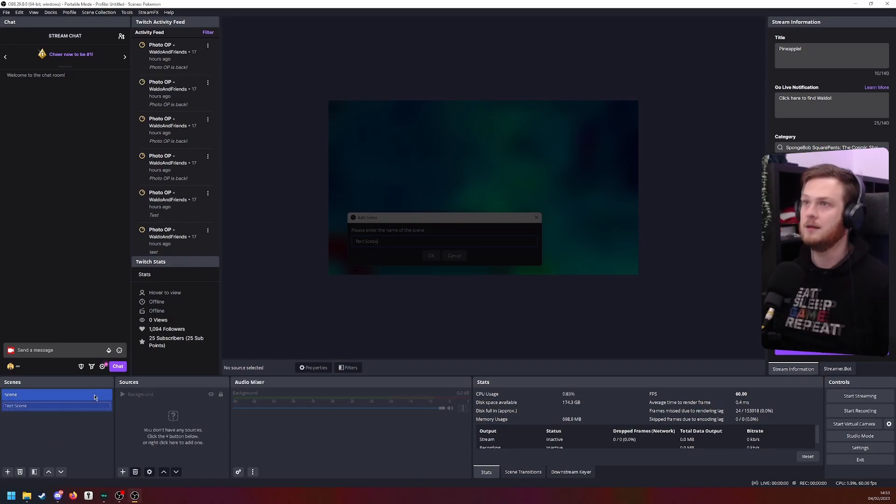
left_click(430, 255)
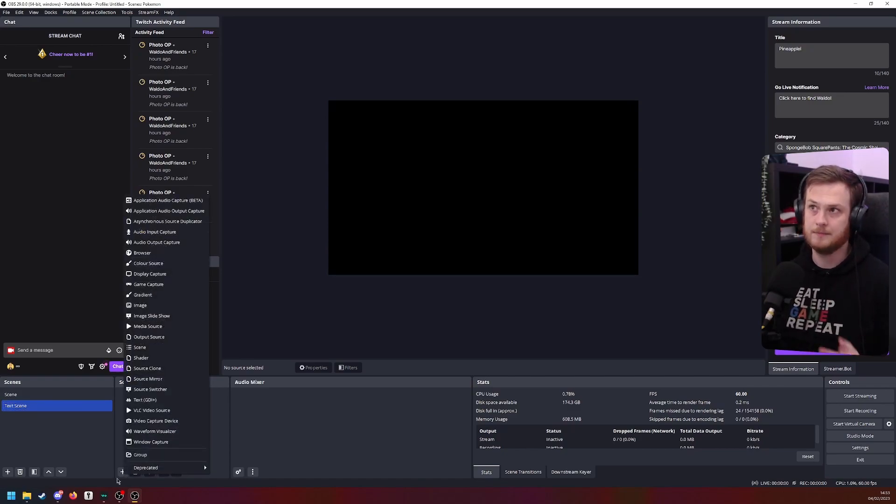
mouse_move(148, 263)
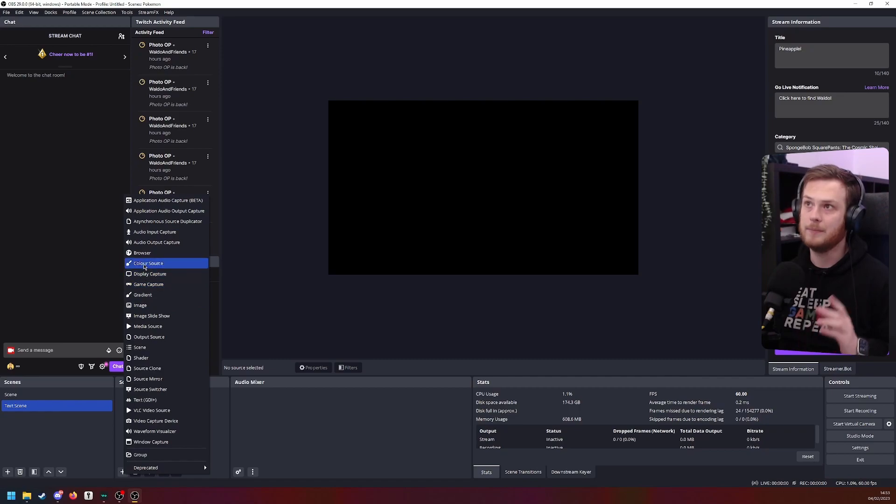
Add a black #000000 Colour Source to Text Scene and stretch it over the canvas
left_click(148, 263)
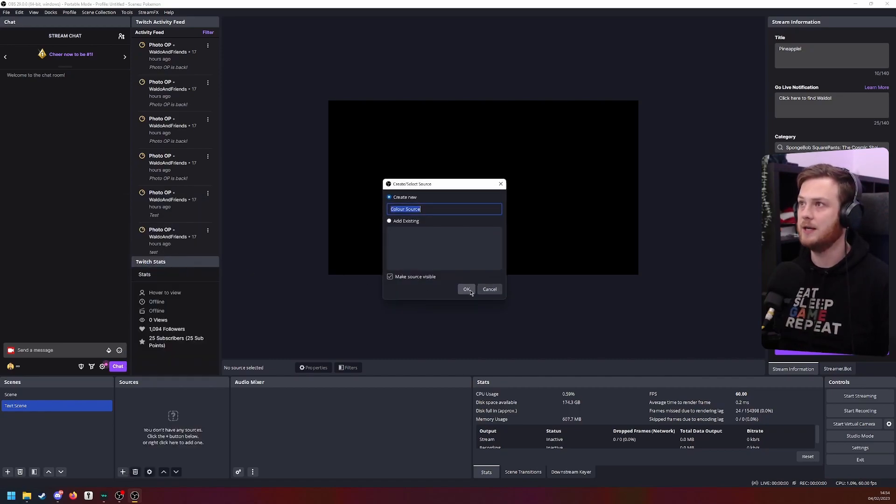
left_click(466, 289)
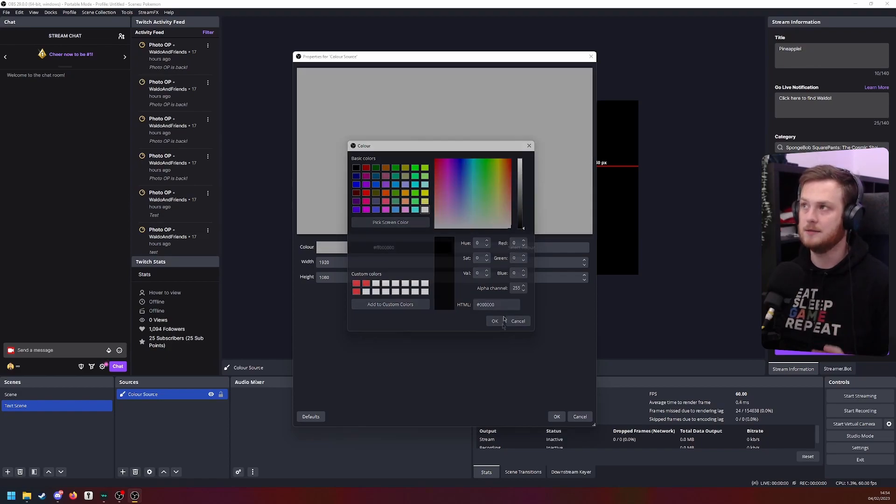
left_click(518, 320)
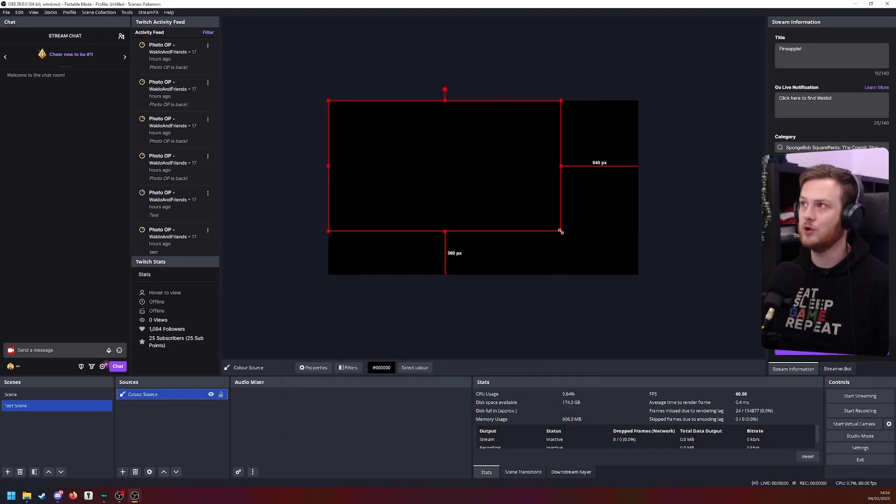
left_click_drag(560, 231, 639, 275)
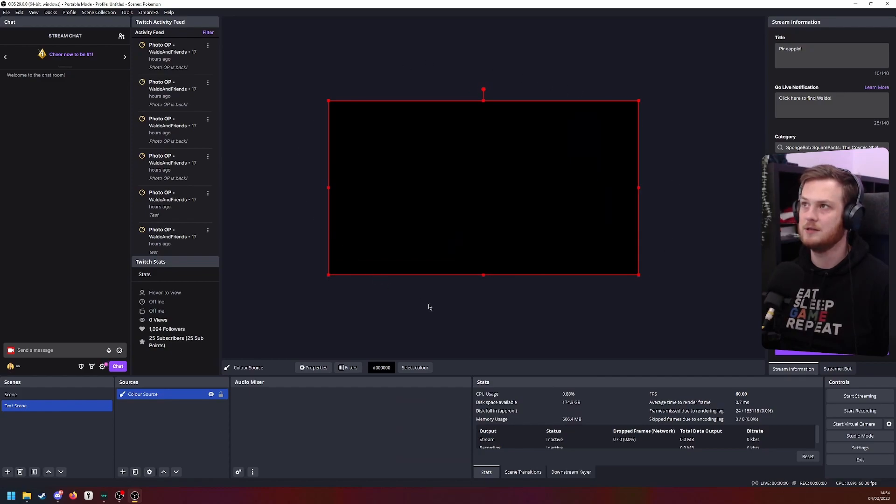
left_click(430, 307)
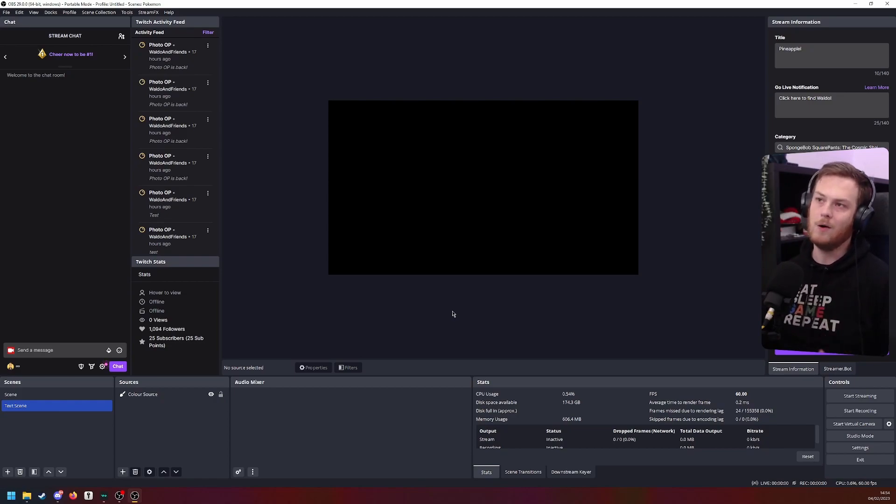
Add a Text (GDI+) source reading 'Some Text' in the HXN Black font
left_click(122, 472)
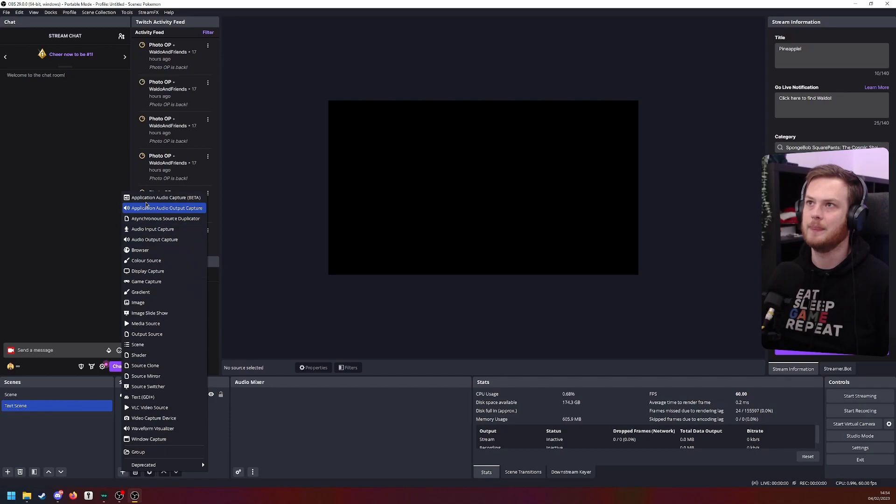
mouse_move(143, 397)
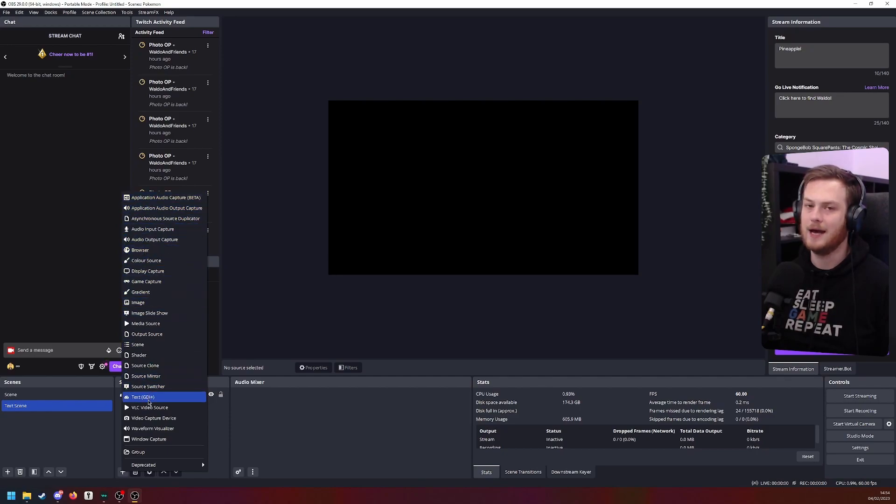
left_click(143, 397)
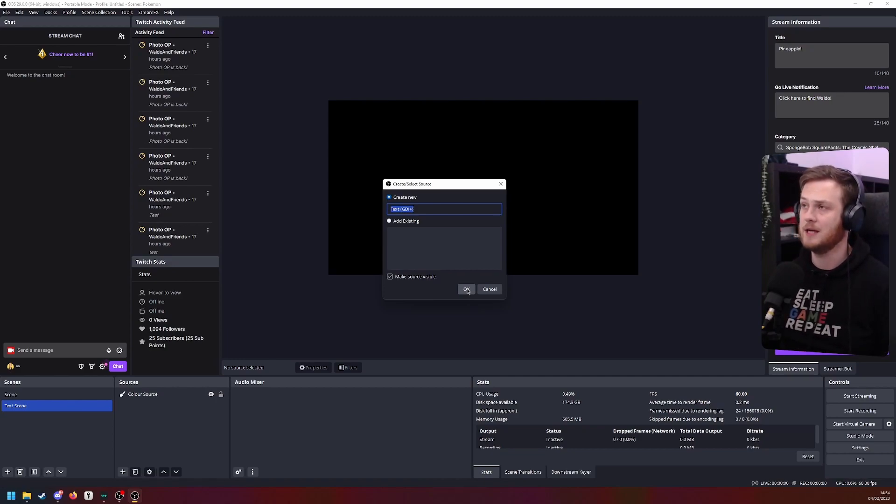
left_click(466, 290)
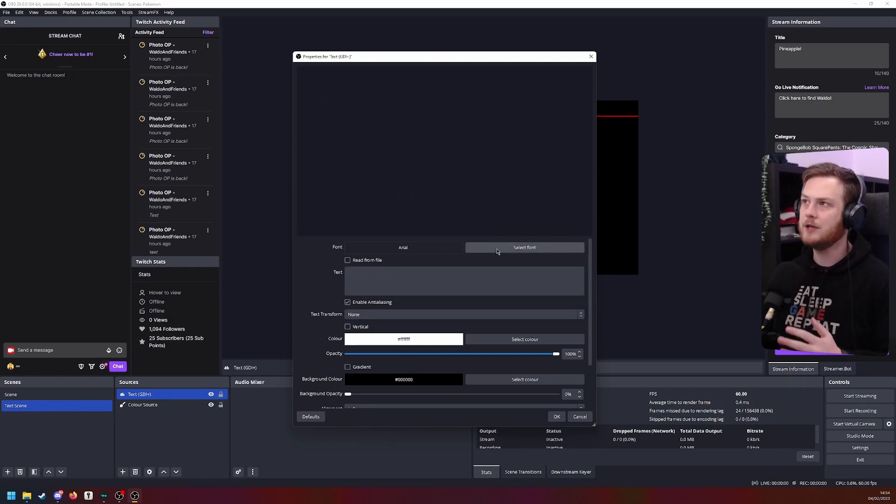
left_click(524, 247)
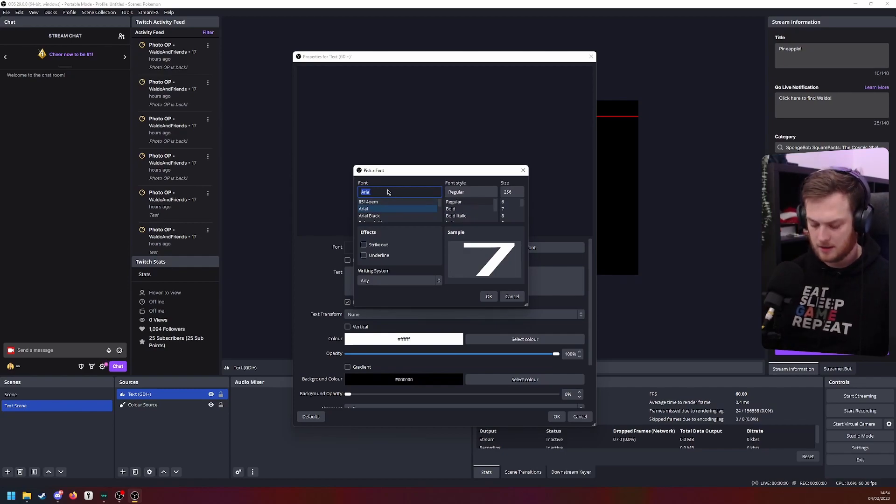
left_click(489, 296)
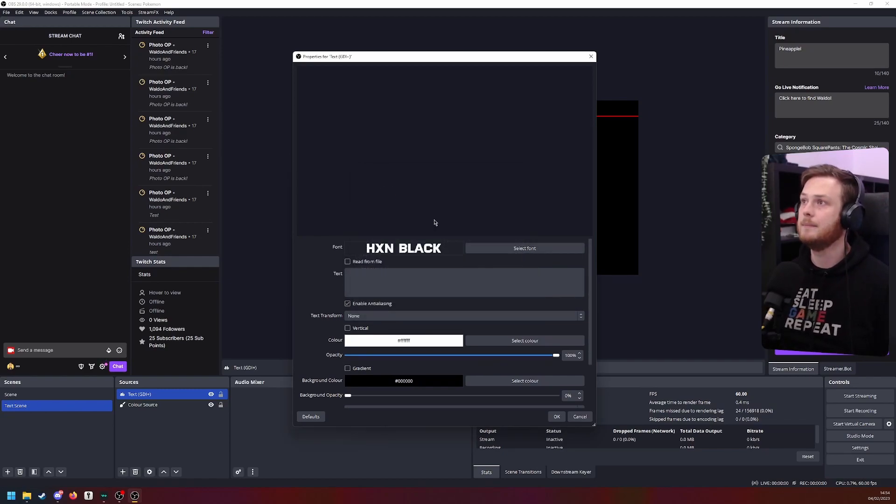
type("Some Text")
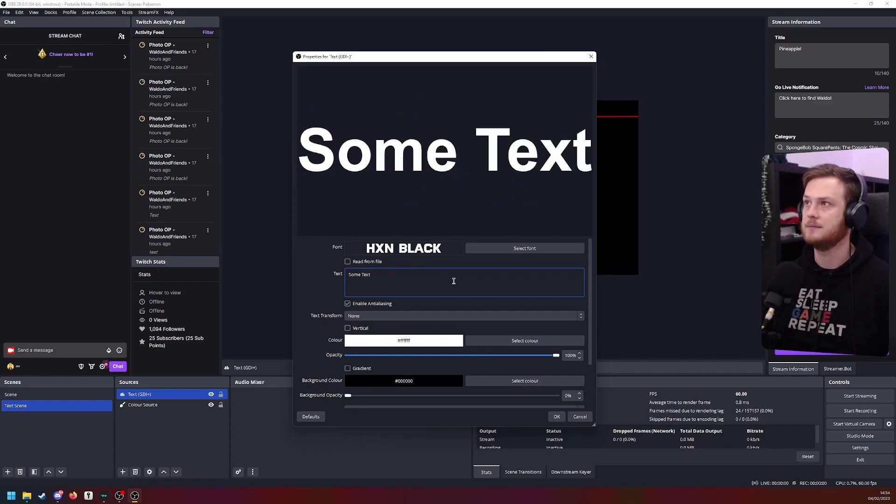
left_click(556, 416)
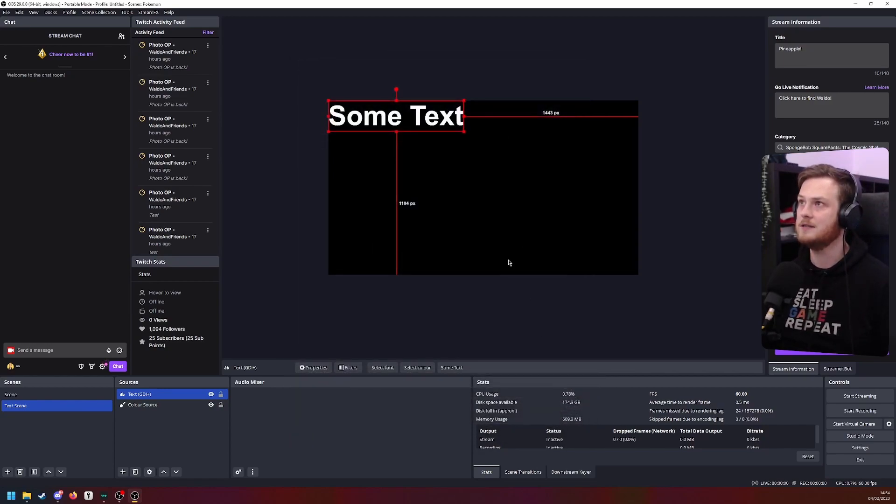
Enlarge the 'Some Text' lettering and centre it on the black canvas
left_click_drag(466, 134, 593, 161)
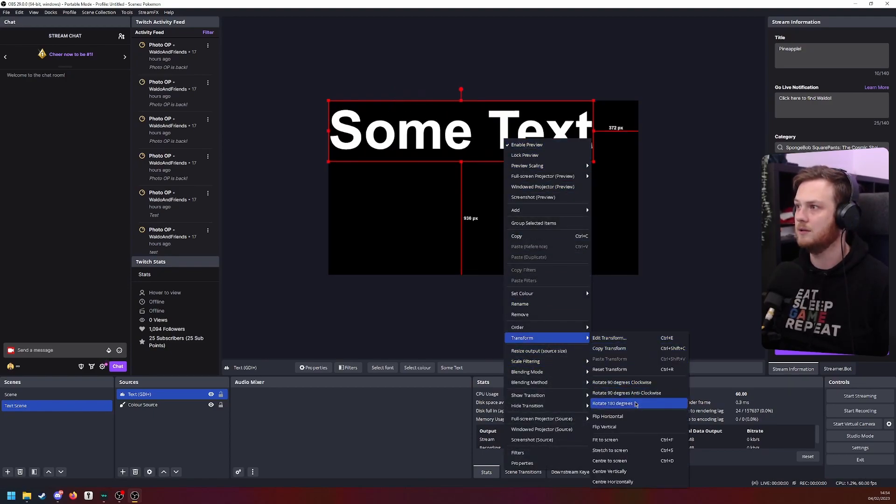
left_click(610, 461)
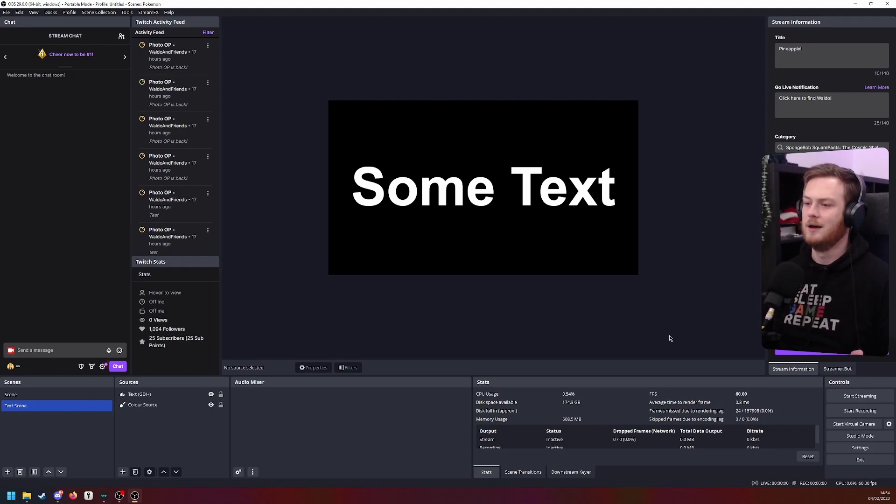
In the main Scene, add the existing Text Scene as a source above Background
left_click(10, 395)
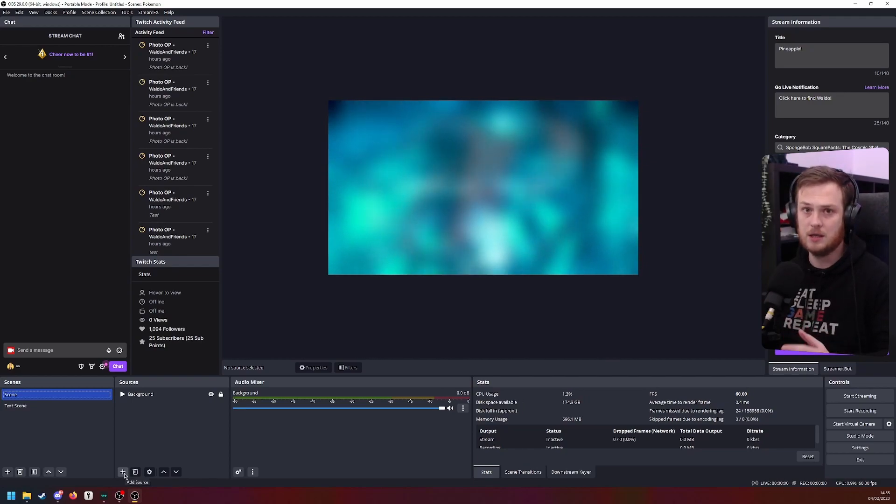
left_click(123, 471)
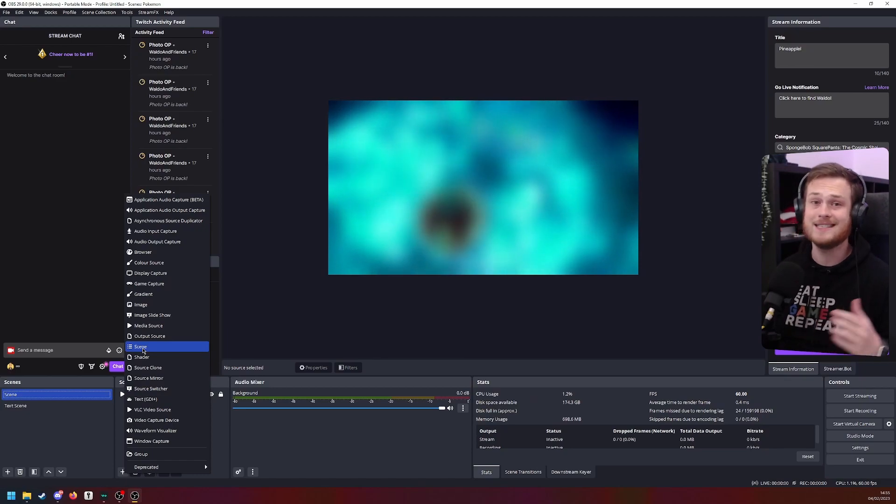
left_click(140, 347)
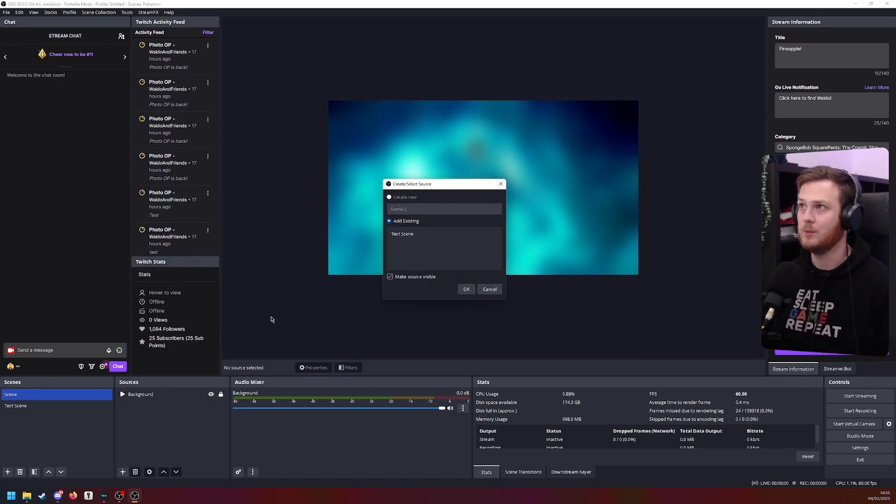
left_click(466, 288)
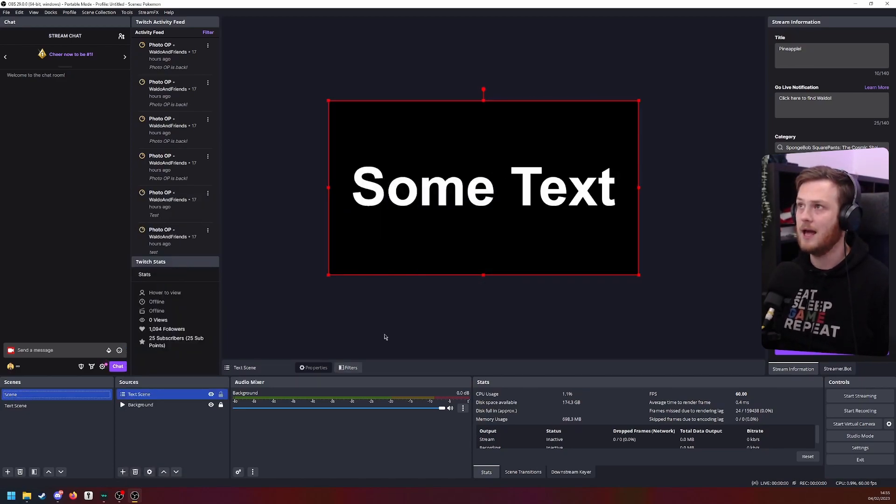
left_click(28, 395)
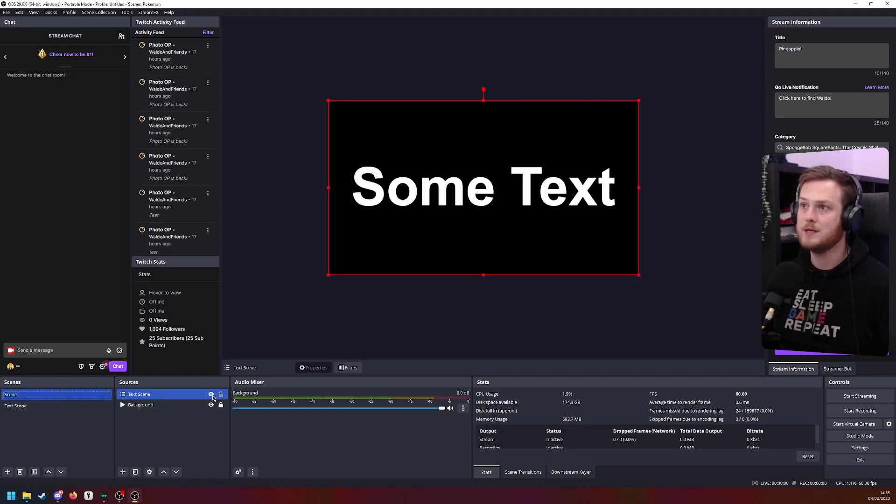
left_click(211, 394)
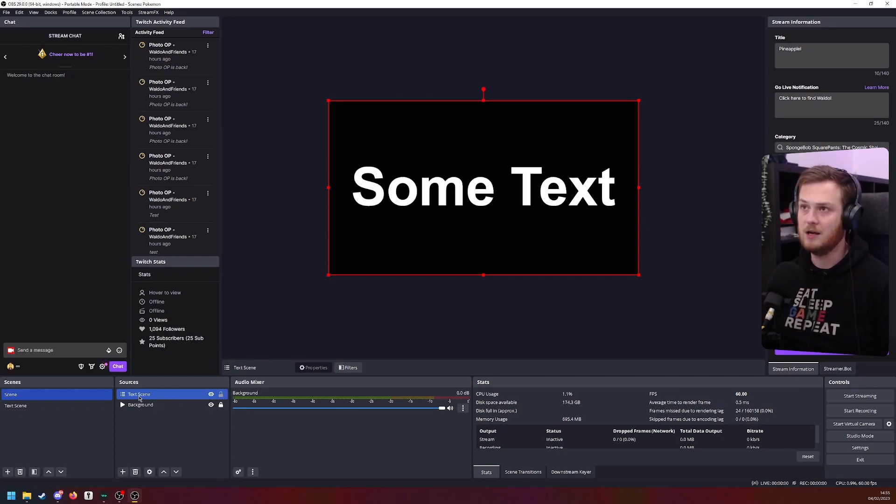
Set the Text Scene source's blending mode to Multiply
right_click(138, 394)
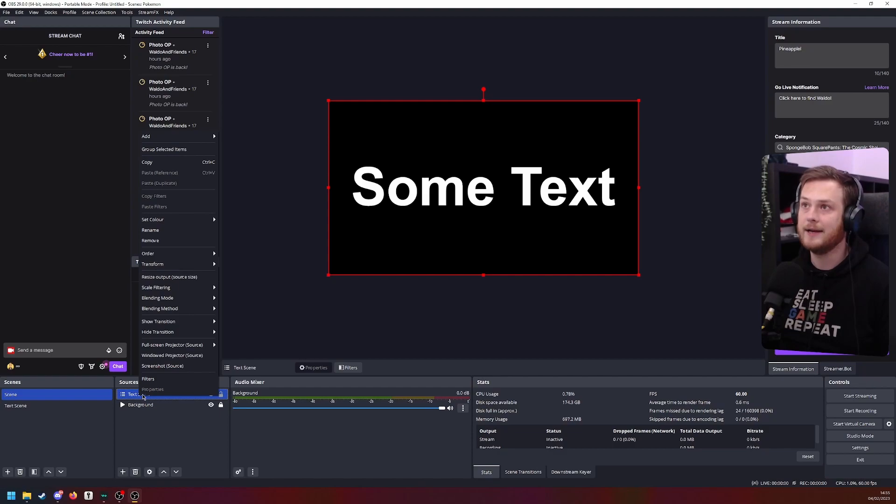
left_click(157, 298)
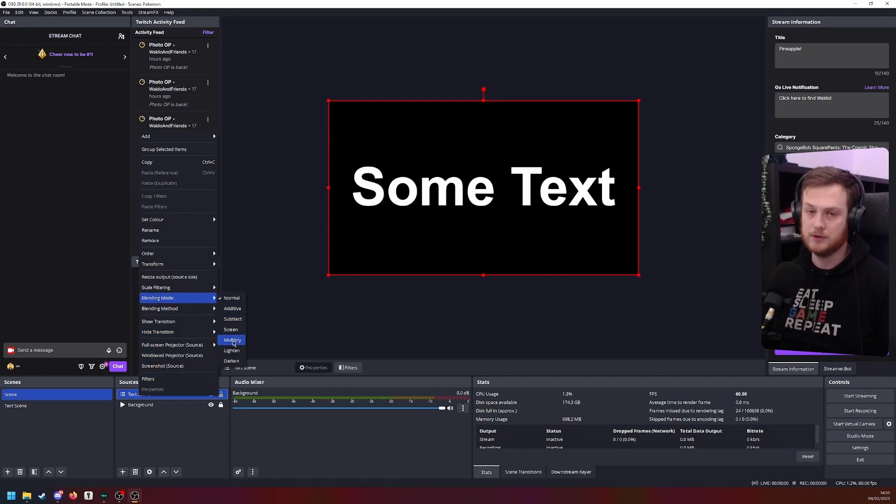
left_click(232, 339)
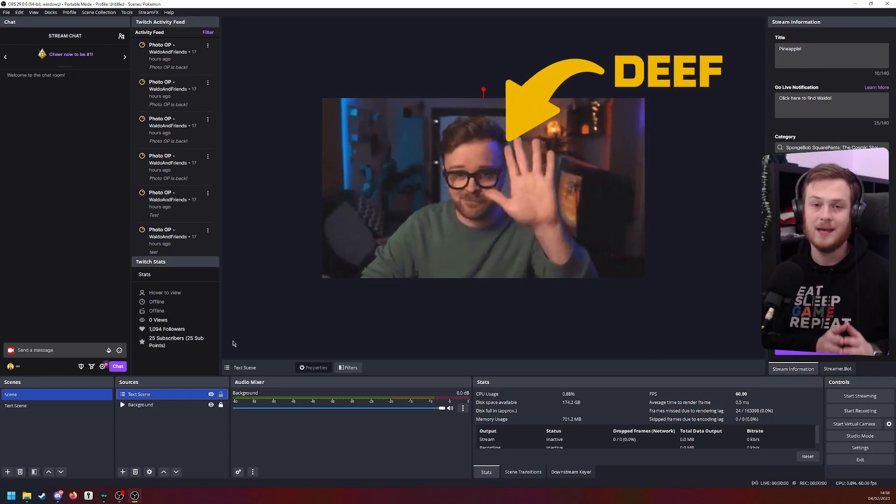
Select the Text Scene source and check the background showing through the lettering
left_click(138, 394)
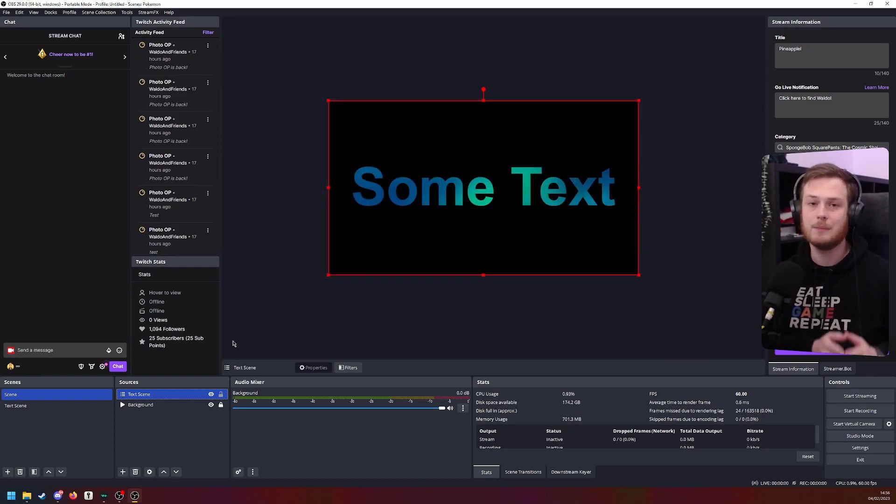